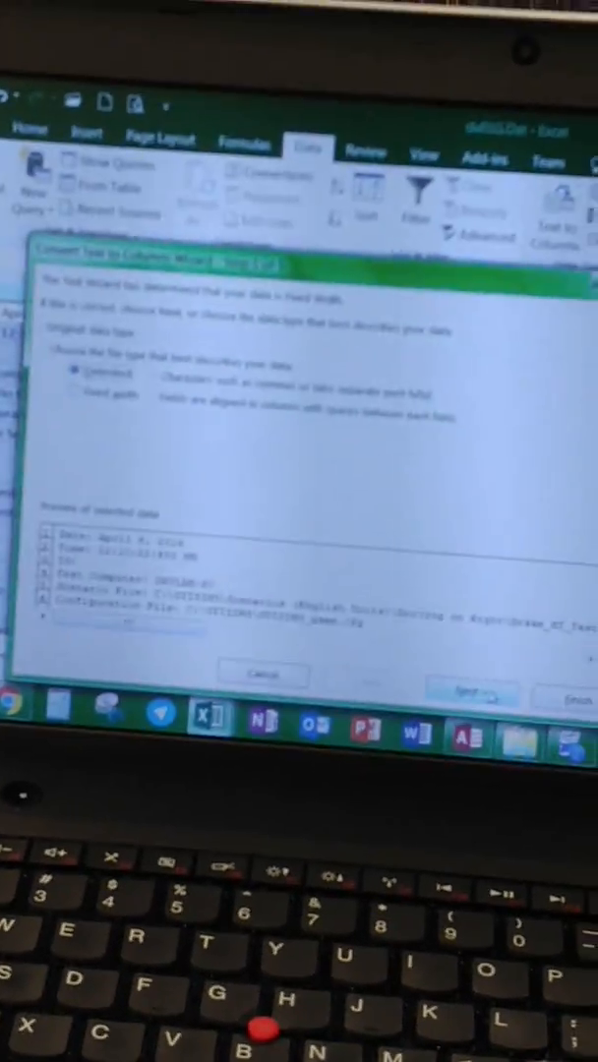
Step: Split the du01G brake reaction data as Delimited on spaces in the Text to Columns wizard
click(472, 672)
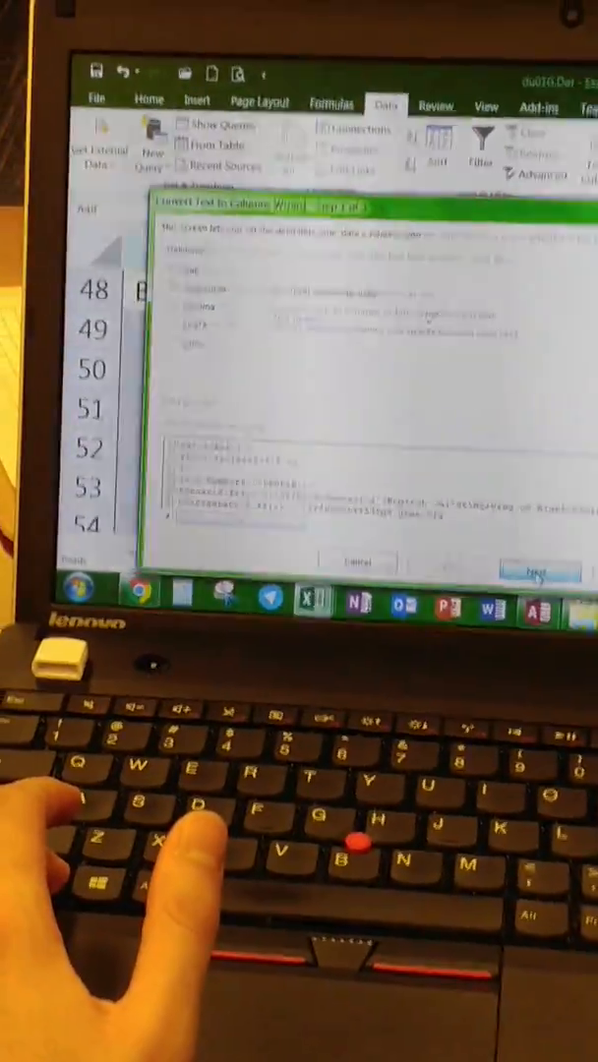
click(526, 572)
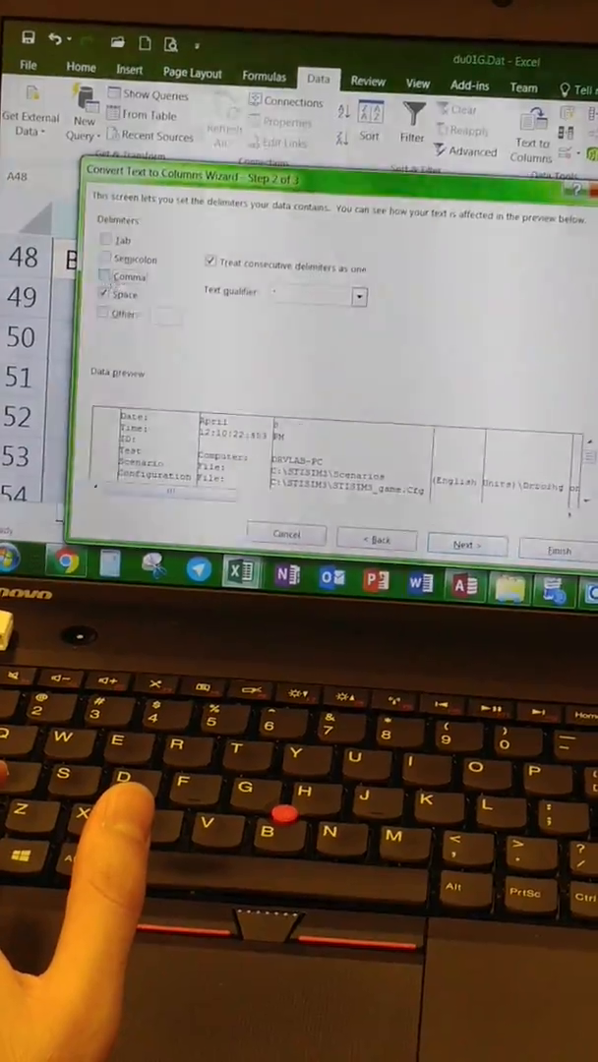
click(466, 544)
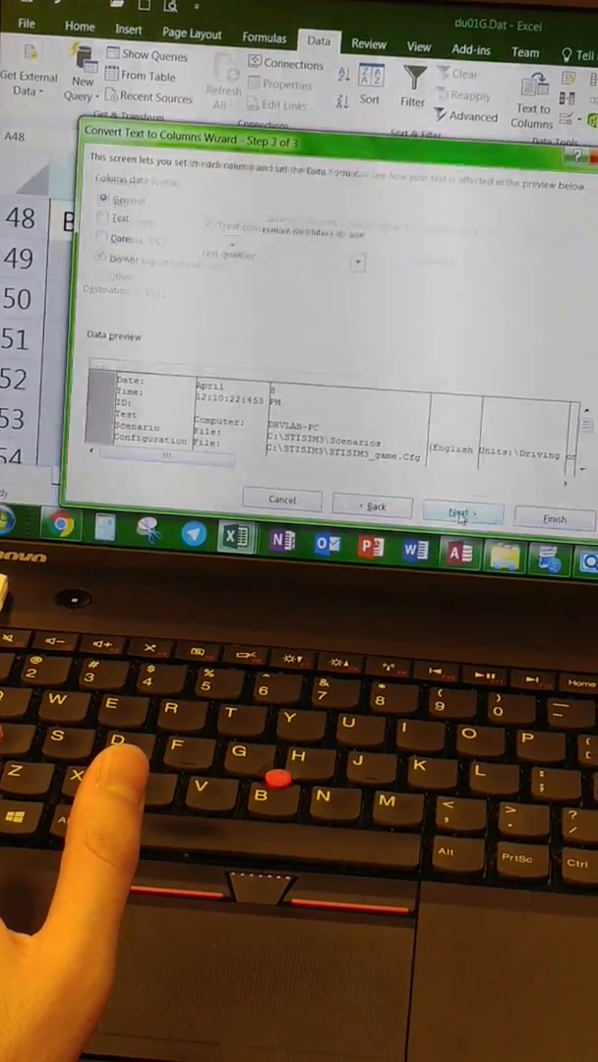
click(554, 519)
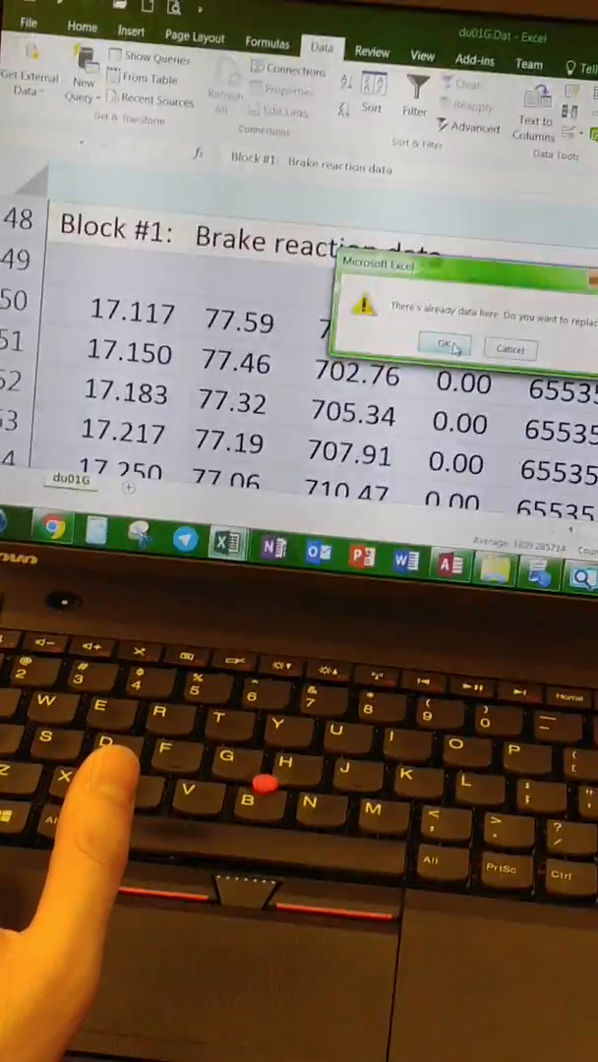
Step: Confirm replacing existing cells and scroll through the new columns up to H
click(445, 345)
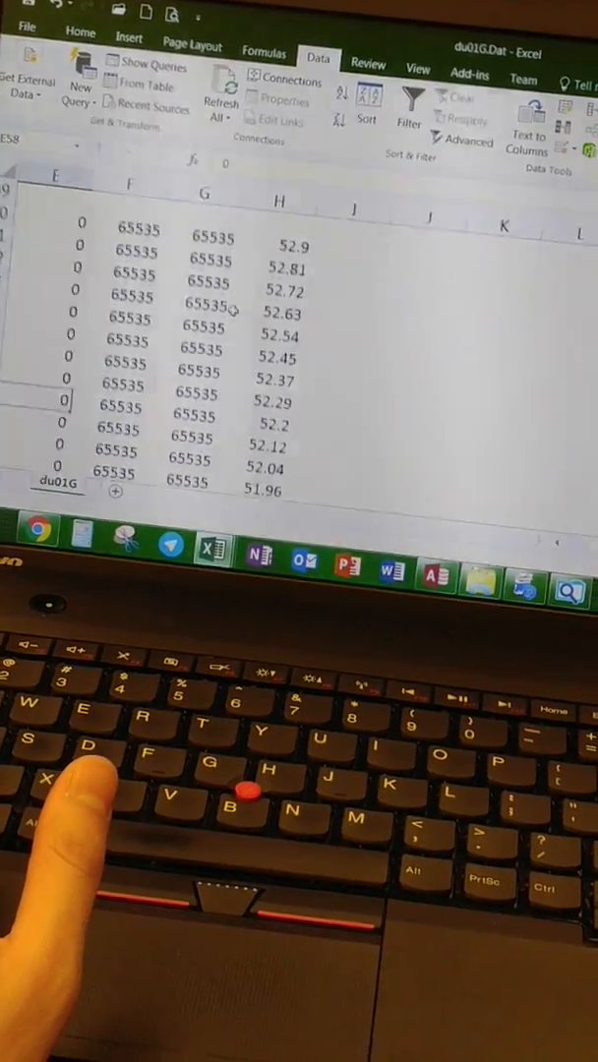
scroll(down, 3)
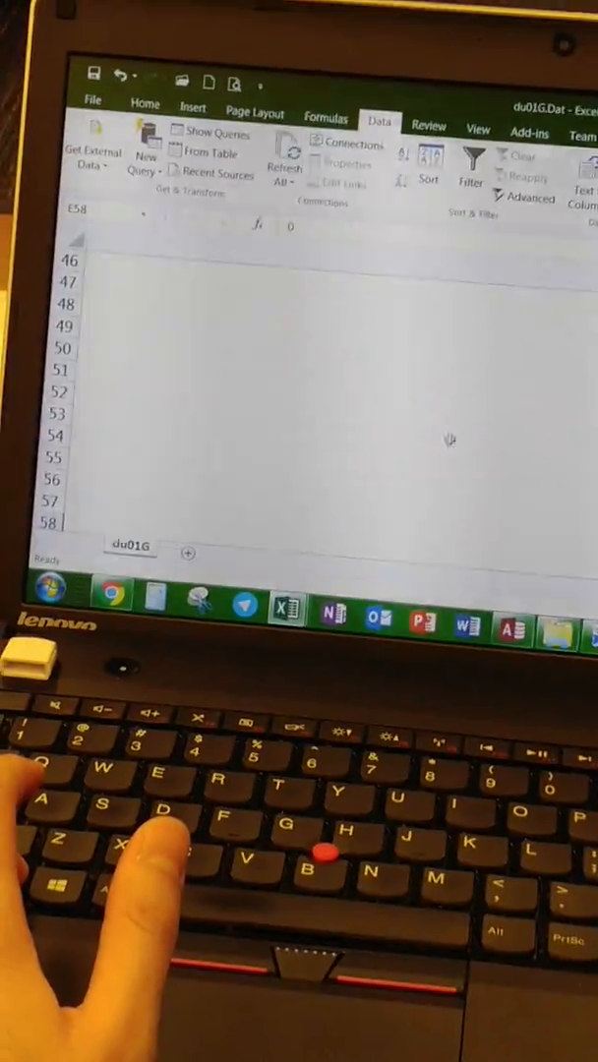